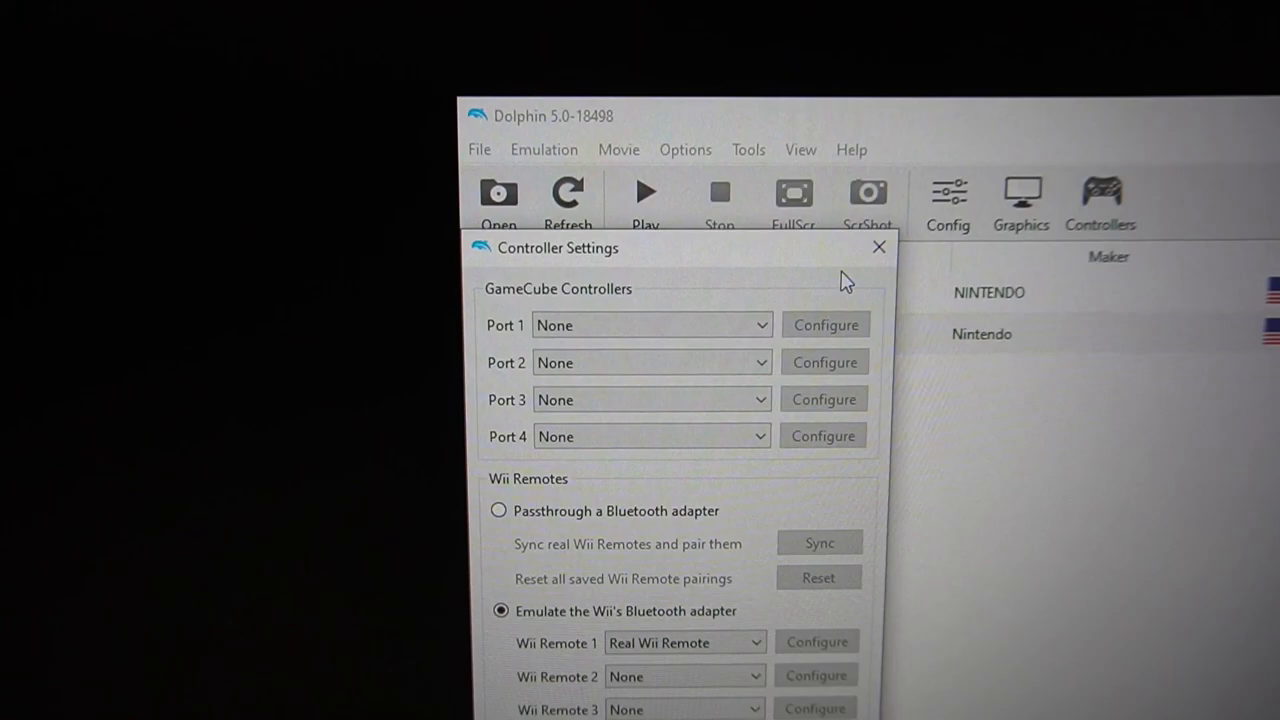
scroll("down", 3)
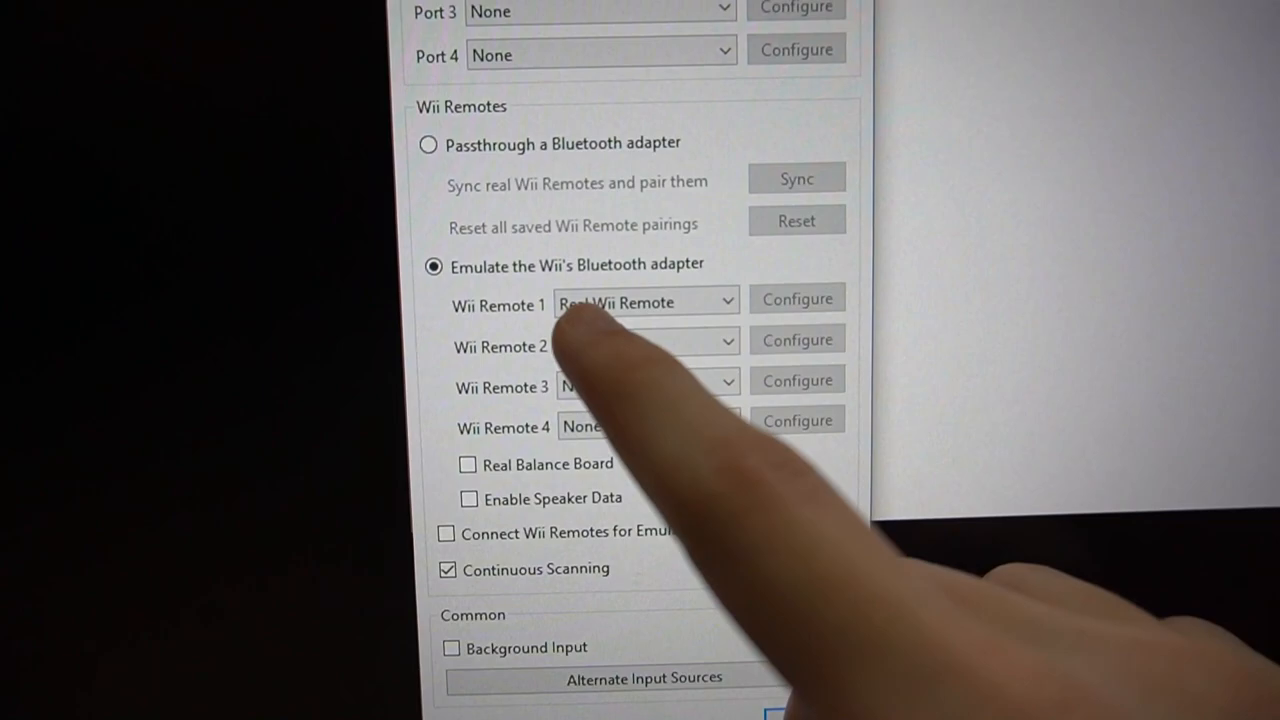